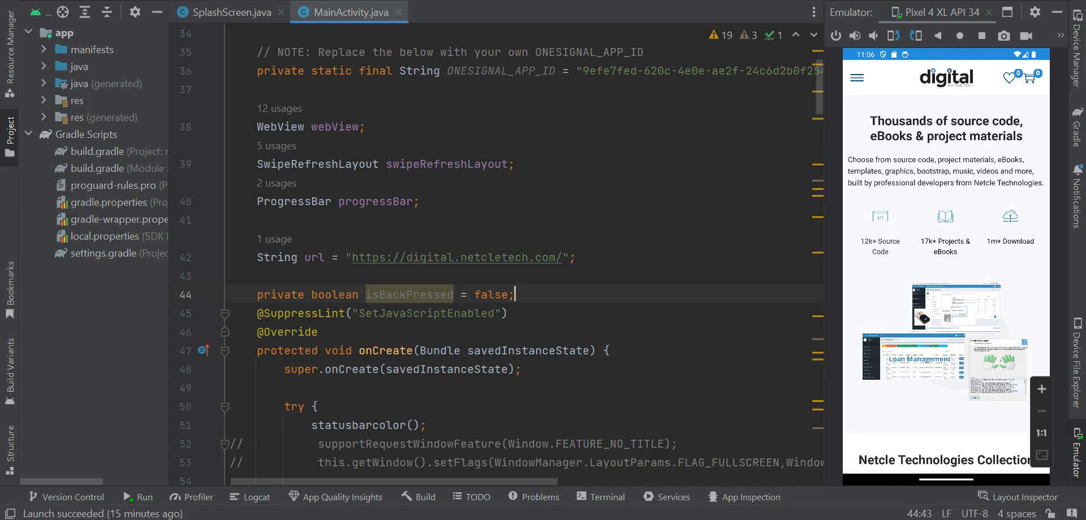
{"action": "mouse_move", "coordinate": [915, 168]}
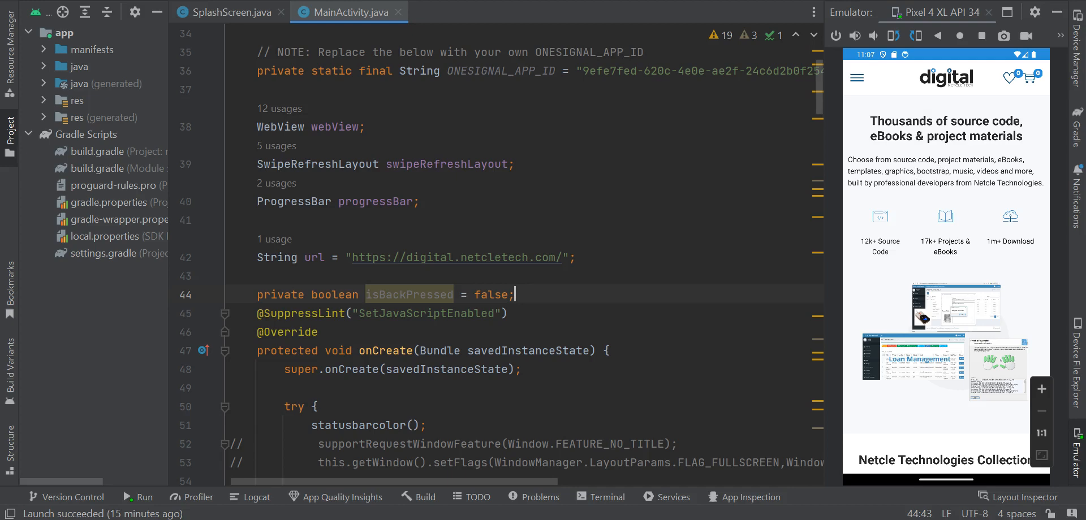
Highlight the website URL string that the app loads in MainActivity.java
{"action": "scroll", "scroll_direction": "down", "scroll_amount": 3}
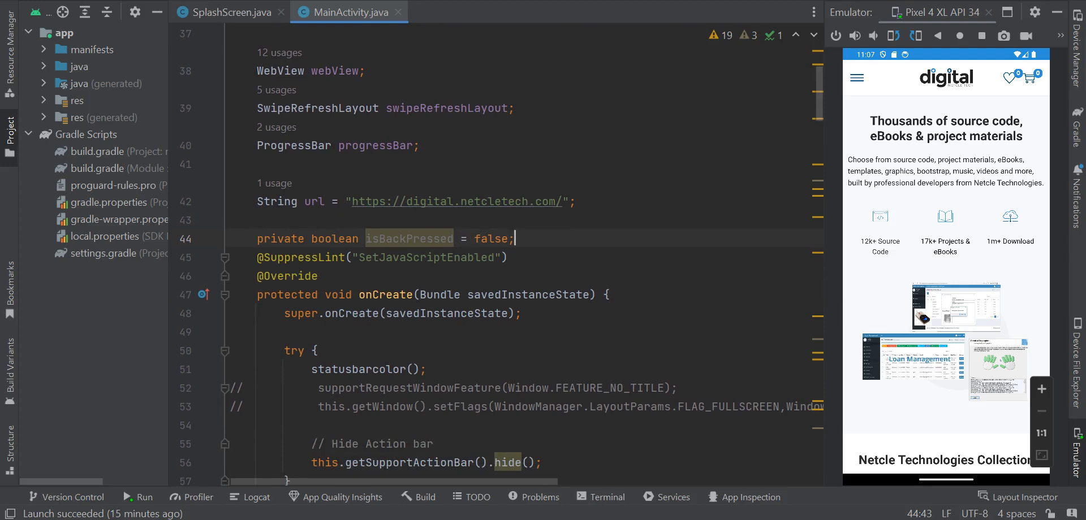
{"action": "left_click_drag", "start_coordinate": [412, 201], "coordinate": [563, 201]}
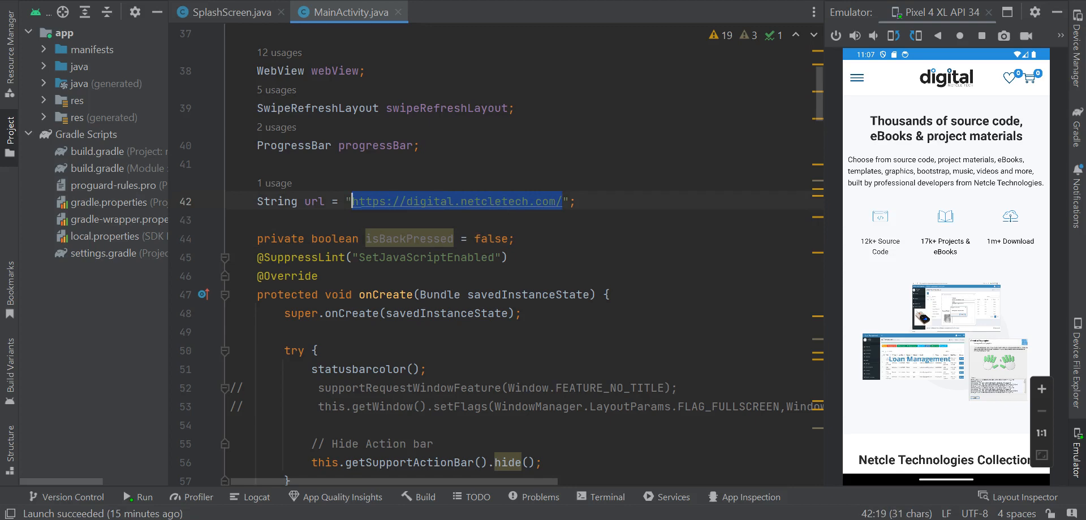
Scroll the site in the emulator and view the Biometric Fingerprint Student Attendance System product page
{"action": "scroll", "scroll_direction": "down", "scroll_amount": 3}
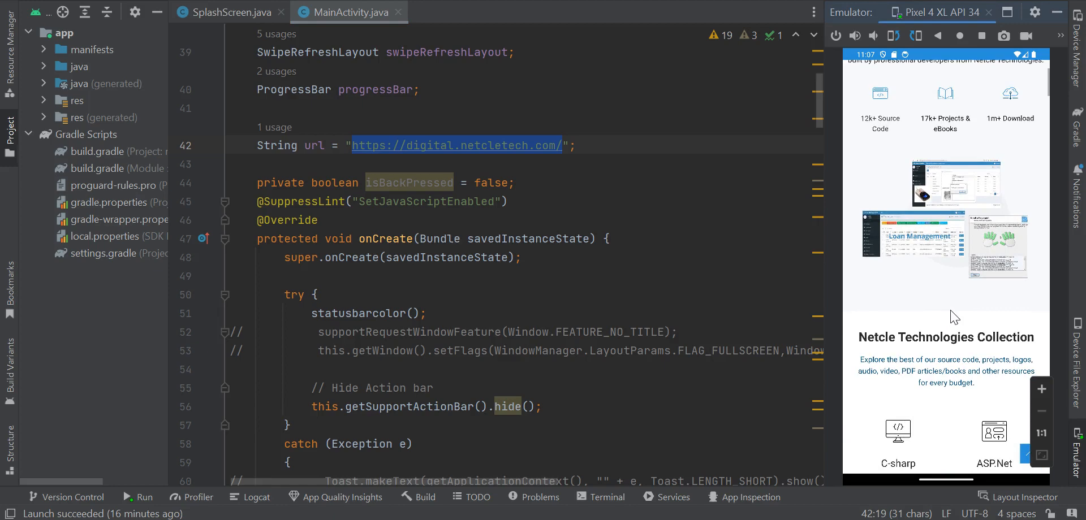
{"action": "scroll", "scroll_direction": "down", "scroll_amount": 3}
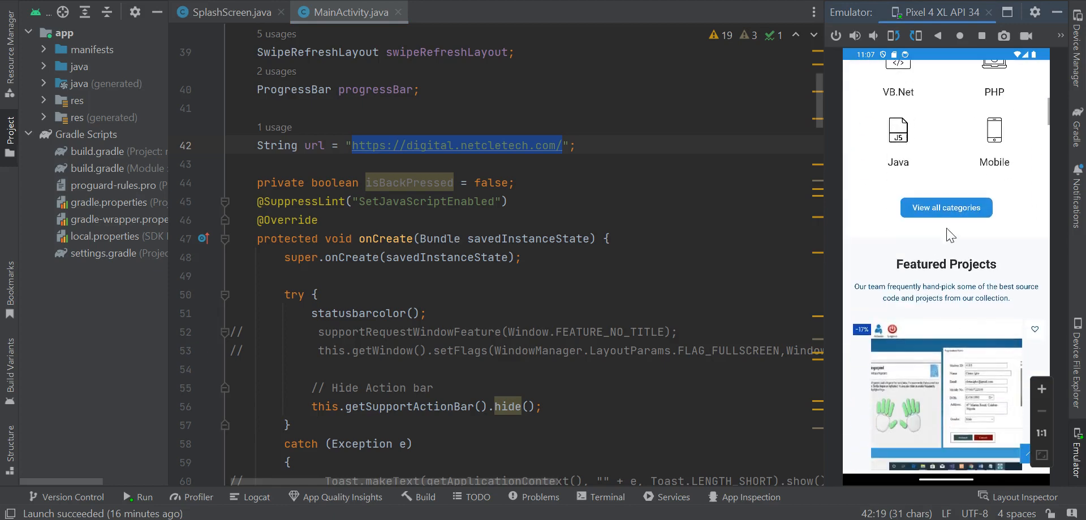
{"action": "scroll", "scroll_direction": "down", "scroll_amount": 3}
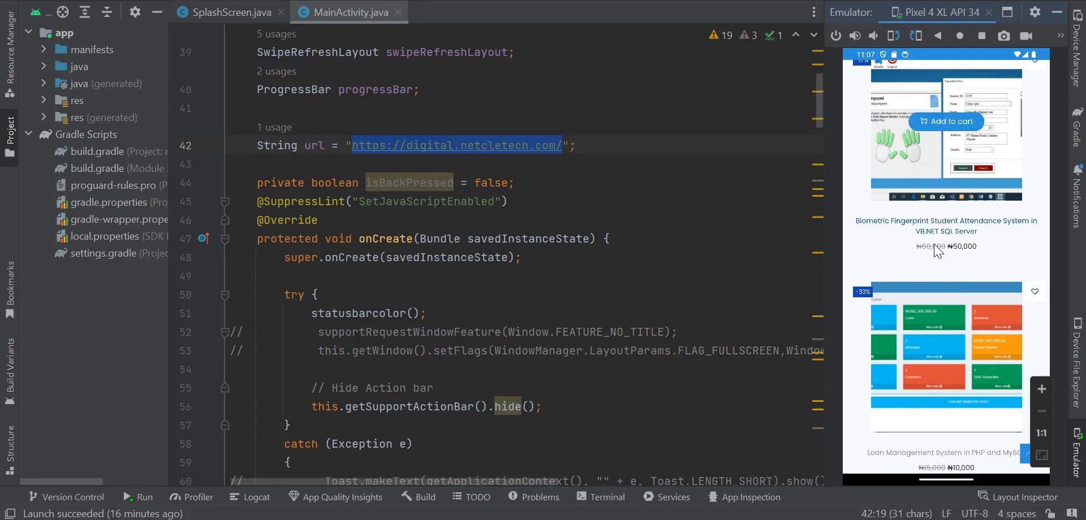
{"action": "left_click", "coordinate": [946, 225]}
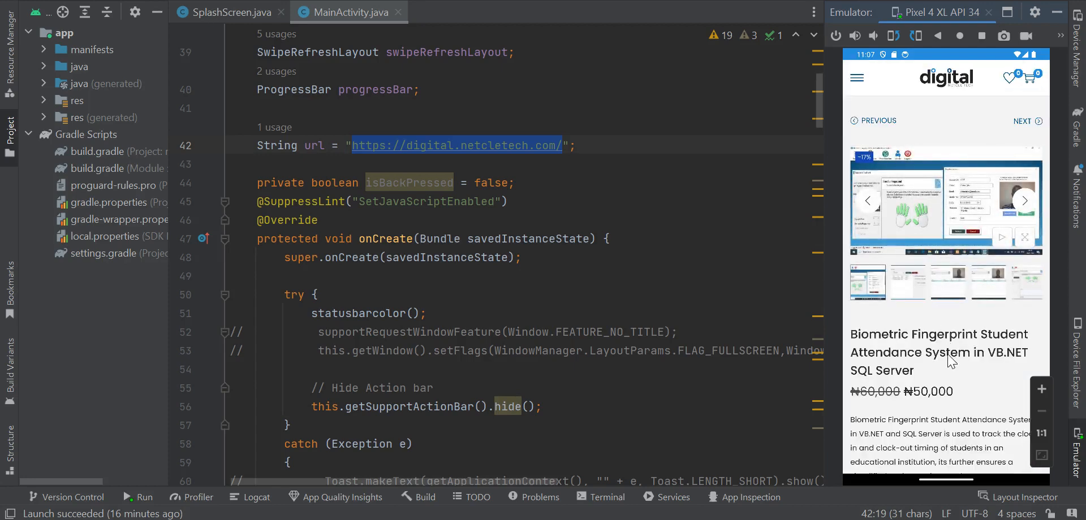
{"action": "scroll", "scroll_direction": "down", "scroll_amount": 3}
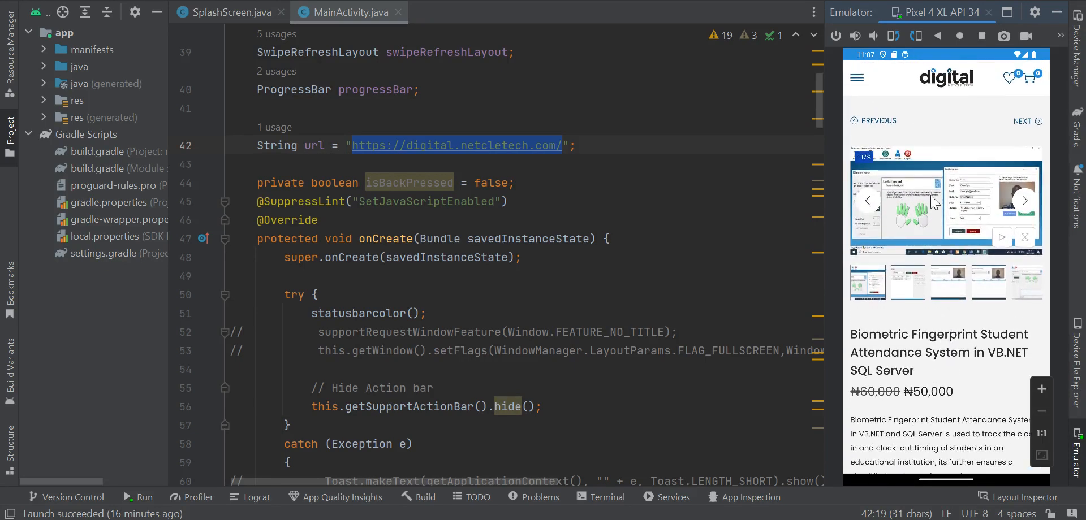
{"action": "mouse_move", "coordinate": [939, 35]}
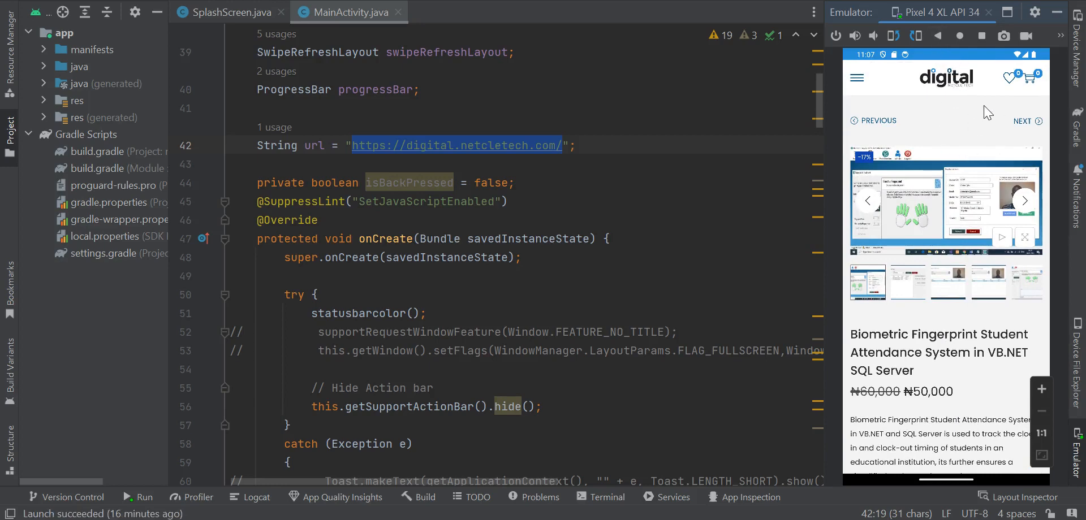
{"action": "mouse_move", "coordinate": [940, 122]}
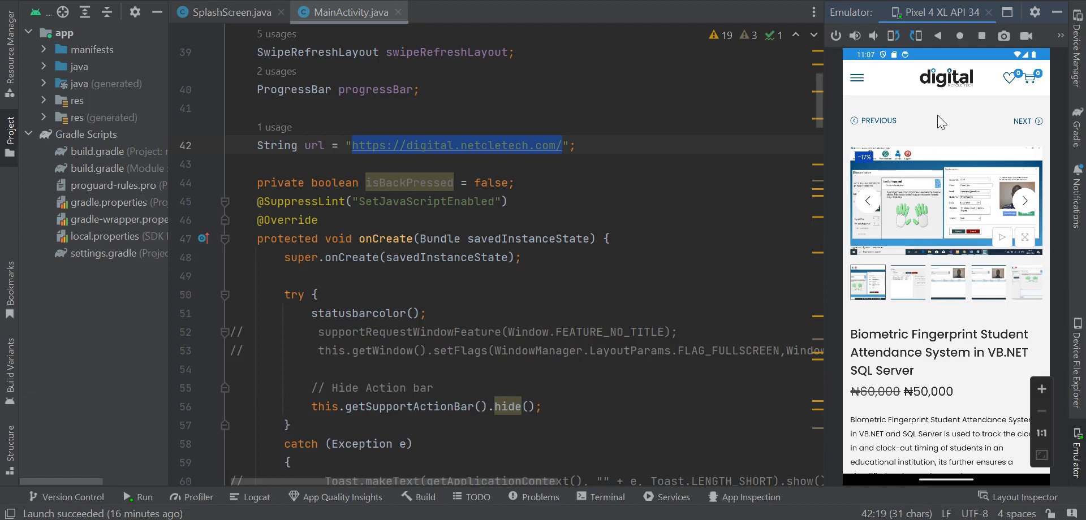
{"action": "mouse_move", "coordinate": [976, 130]}
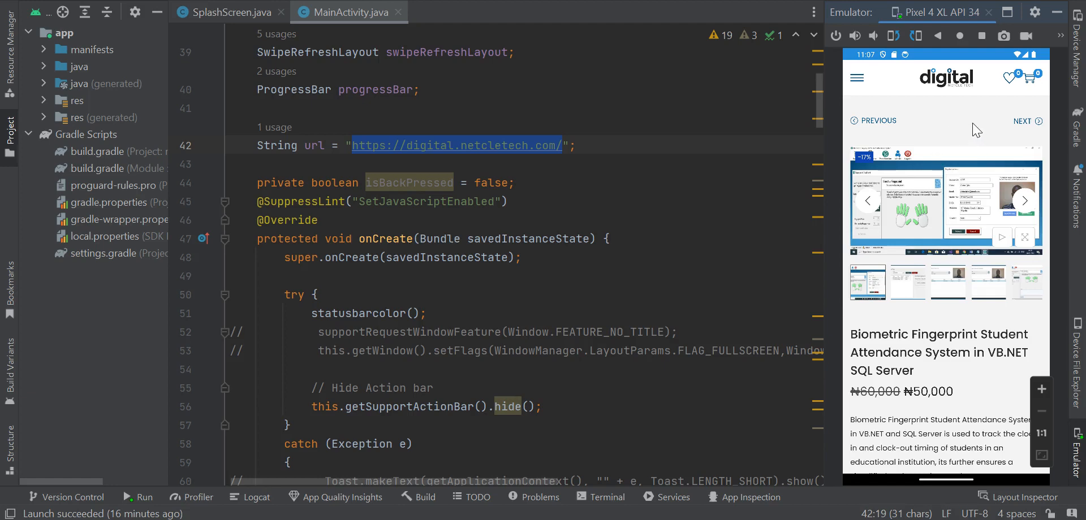
{"action": "mouse_move", "coordinate": [975, 125]}
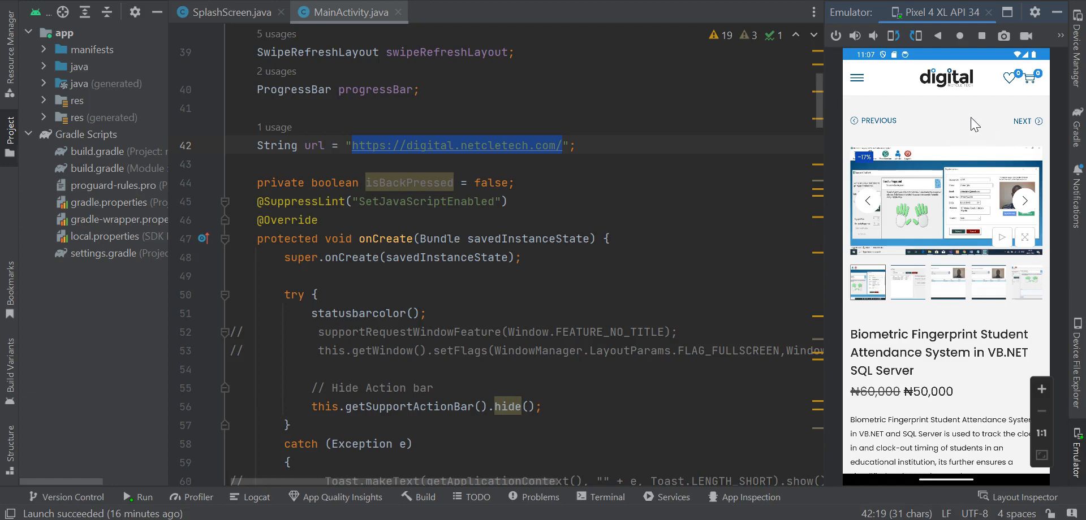
{"action": "mouse_move", "coordinate": [961, 131]}
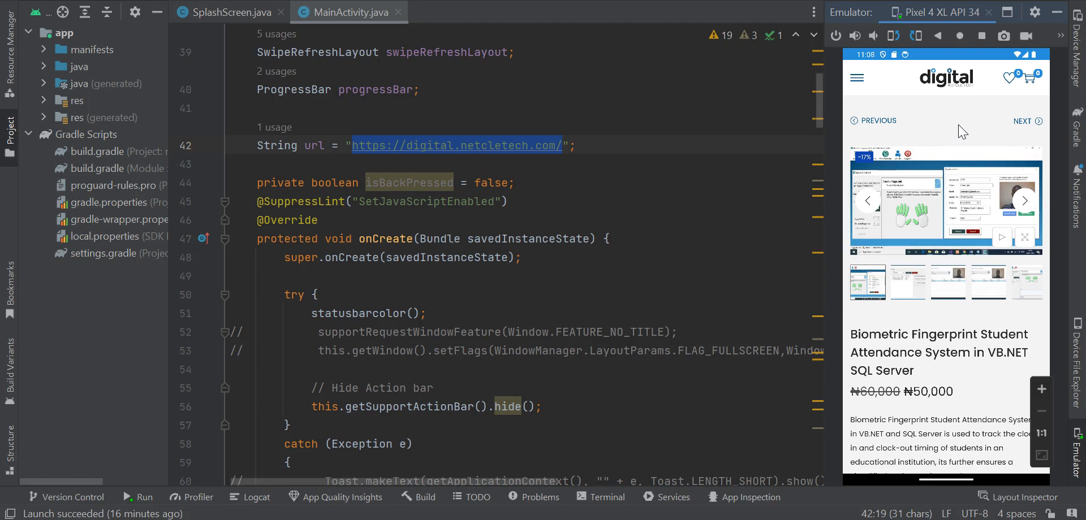
{"action": "mouse_move", "coordinate": [940, 130]}
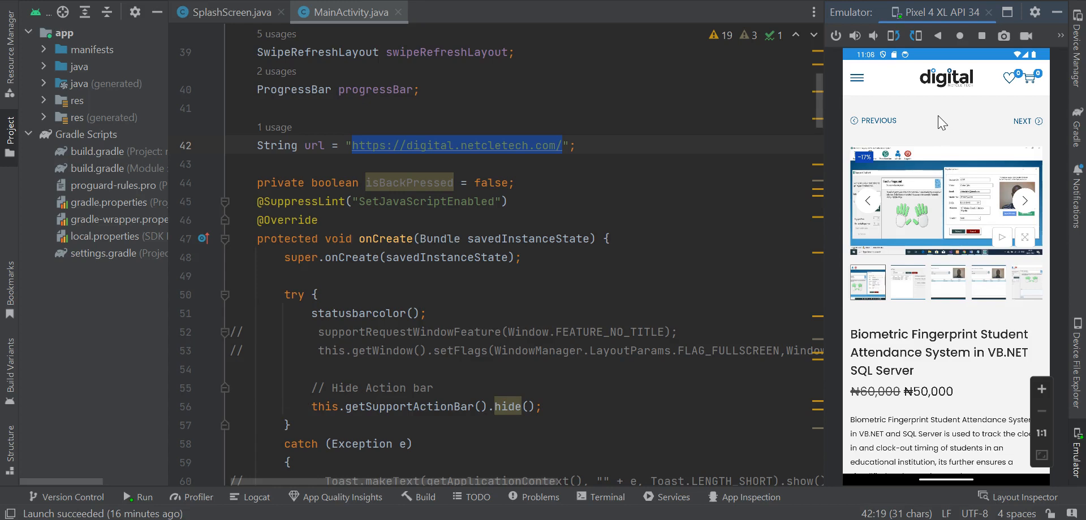
{"action": "mouse_move", "coordinate": [955, 98]}
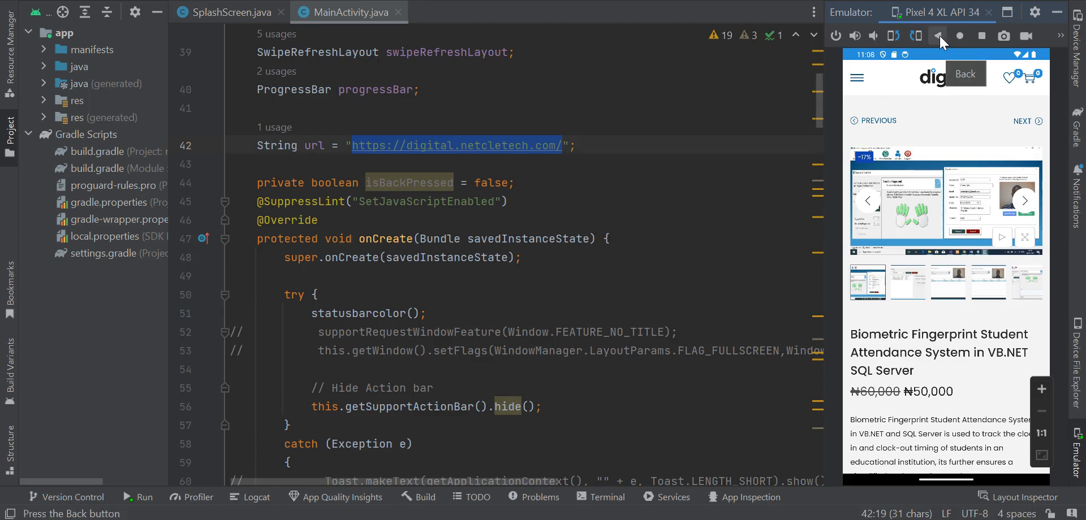
Scroll through MainActivity.java down to the setDownloadListener code
{"action": "scroll", "scroll_direction": "down", "scroll_amount": 3}
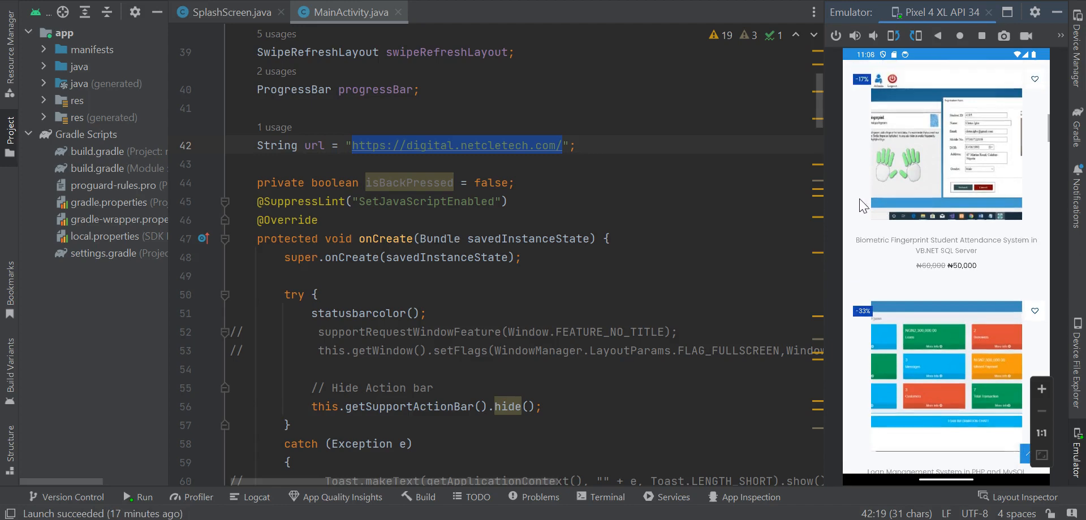
{"action": "scroll", "scroll_direction": "down", "scroll_amount": 3}
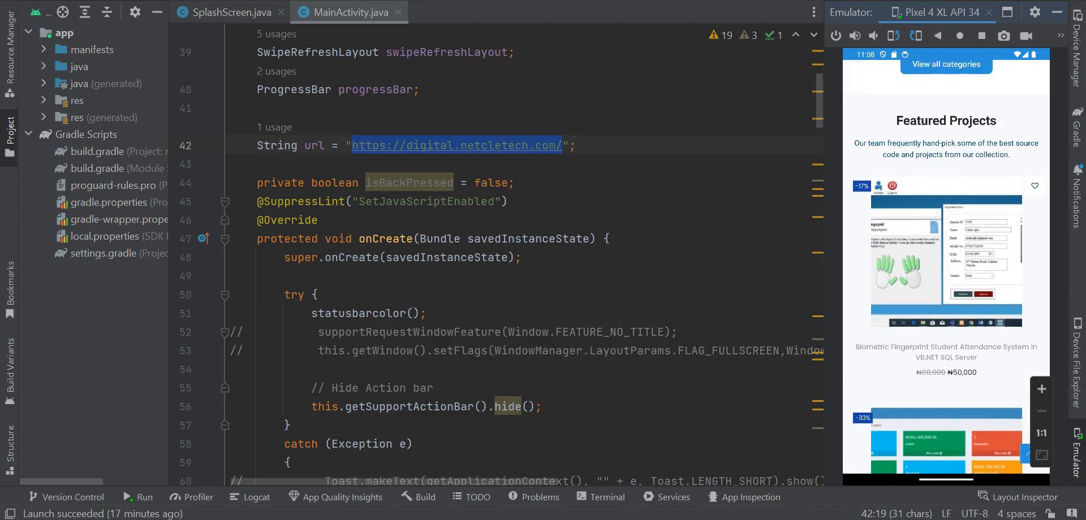
{"action": "scroll", "scroll_direction": "down", "scroll_amount": 3}
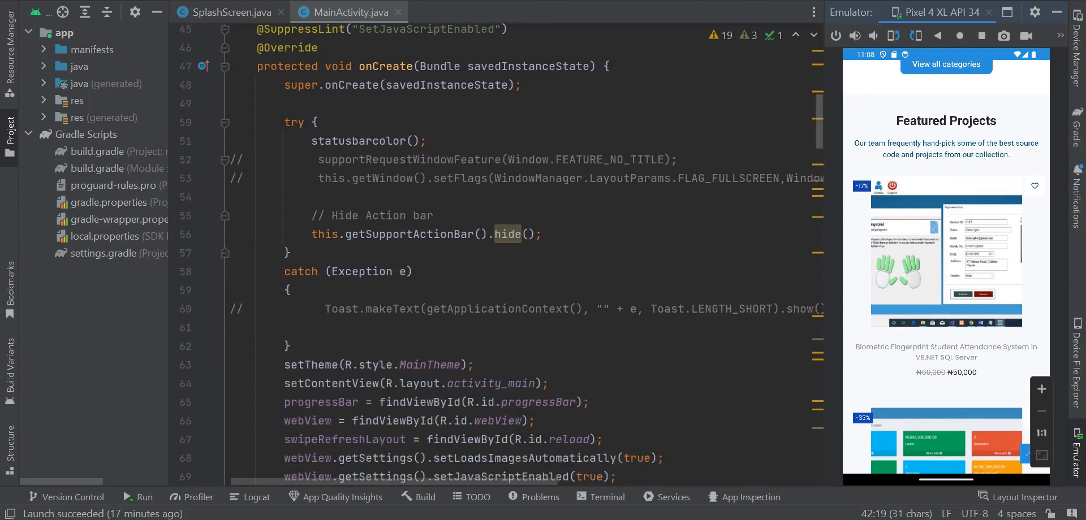
{"action": "scroll", "scroll_direction": "down", "scroll_amount": 3}
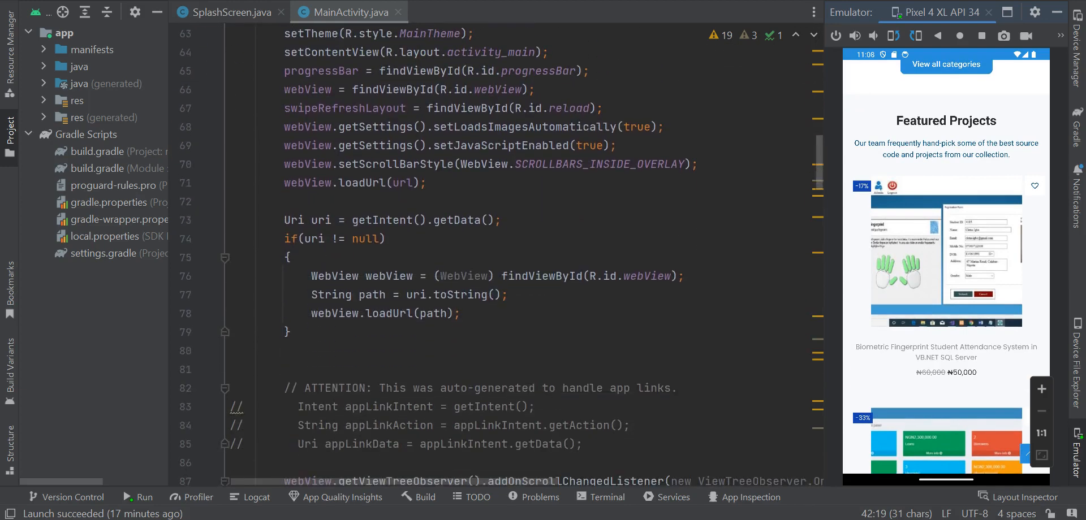
{"action": "scroll", "scroll_direction": "down", "scroll_amount": 3}
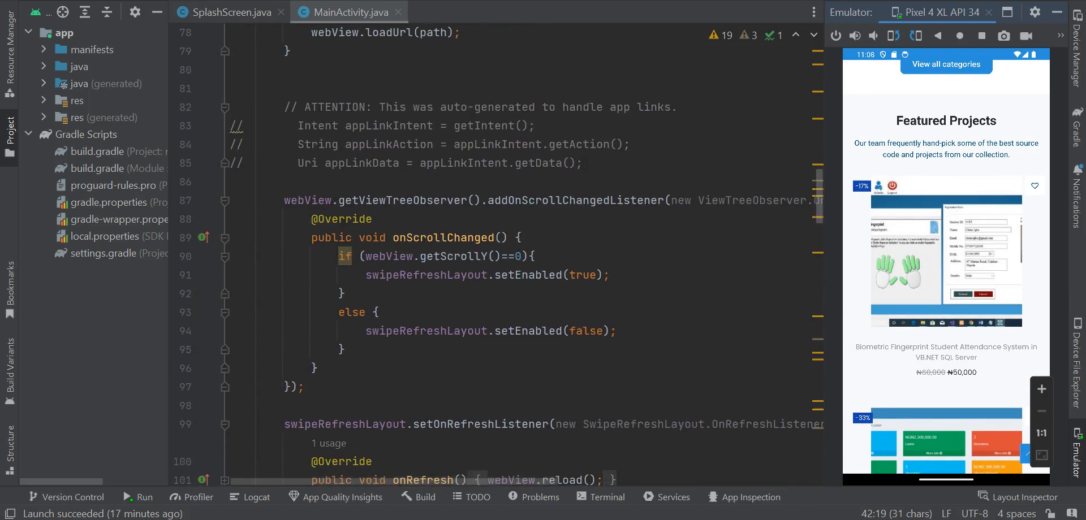
{"action": "scroll", "scroll_direction": "down", "scroll_amount": 3}
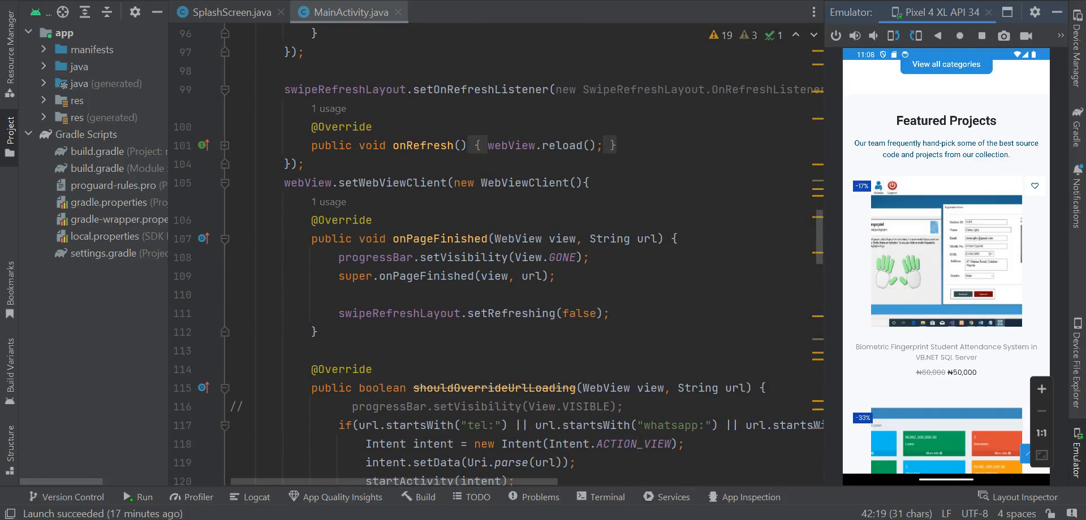
{"action": "scroll", "scroll_direction": "down", "scroll_amount": 3}
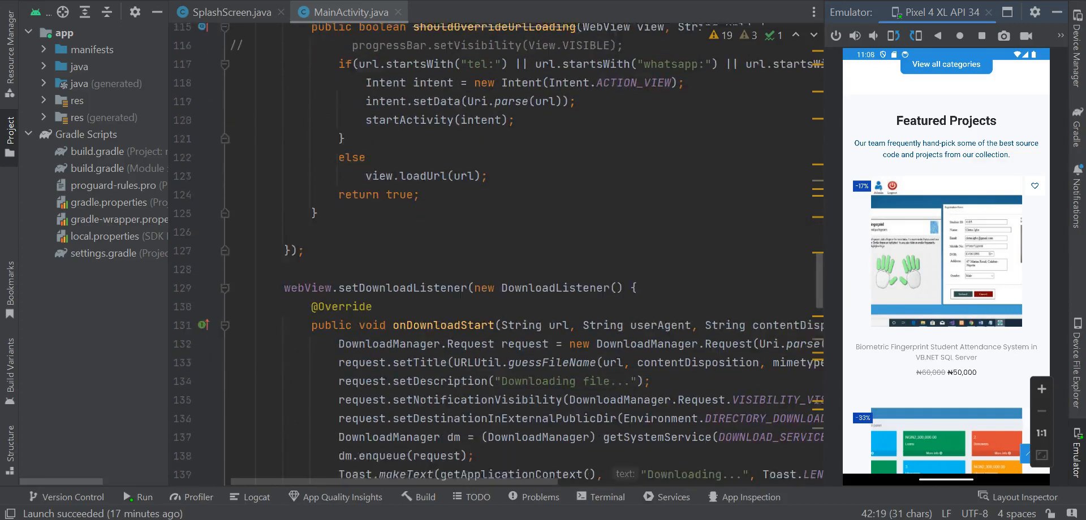
{"action": "scroll", "scroll_direction": "down", "scroll_amount": 3}
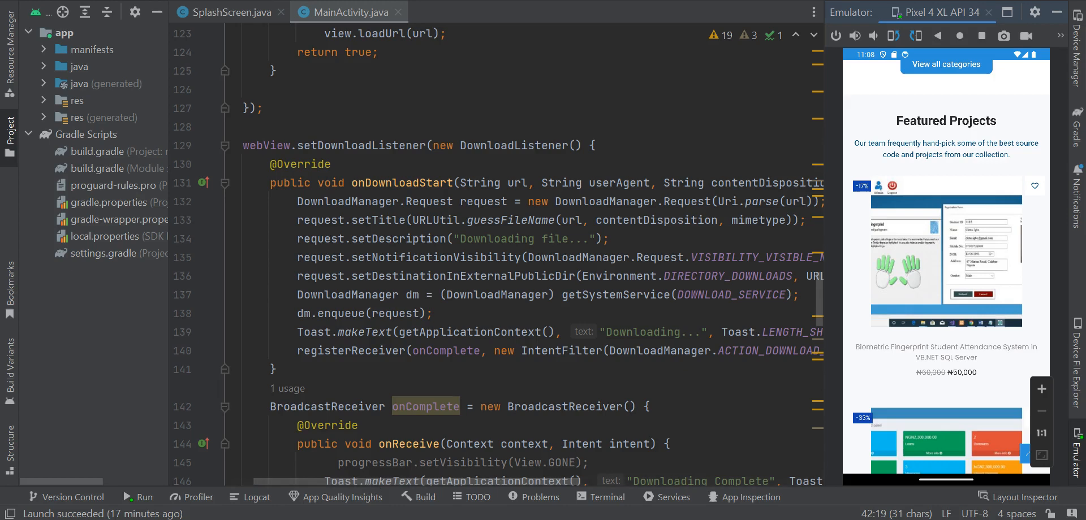
View res/values/colors.xml with the status_bar colour #2B90D9 used by statusbarcolor
{"action": "left_click", "coordinate": [561, 407]}
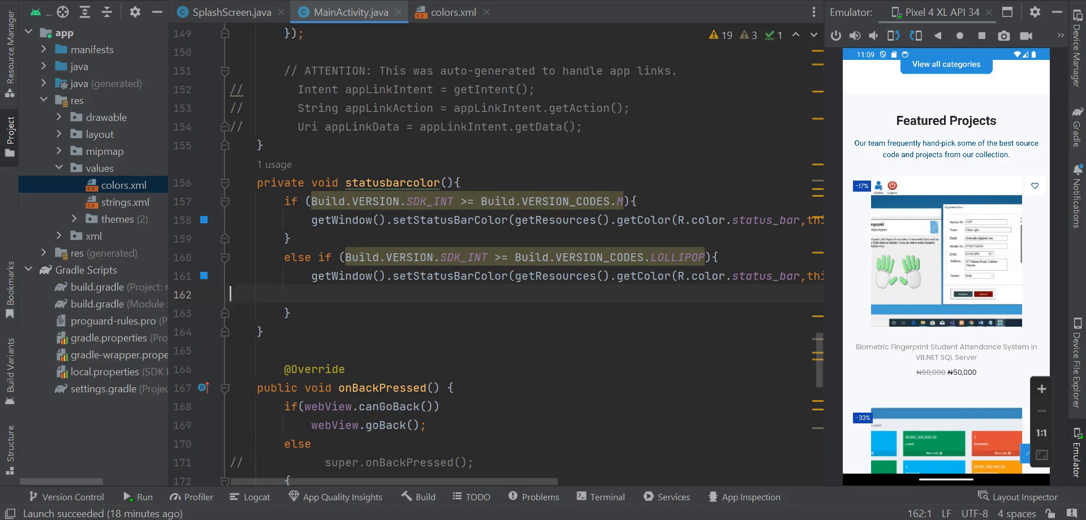
{"action": "mouse_move", "coordinate": [929, 153]}
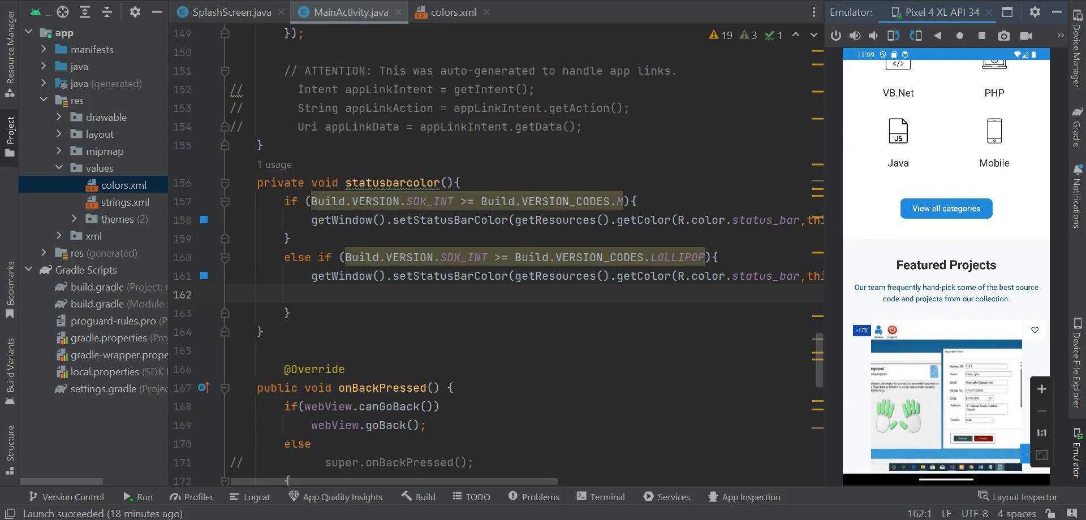
{"action": "left_click", "coordinate": [448, 12]}
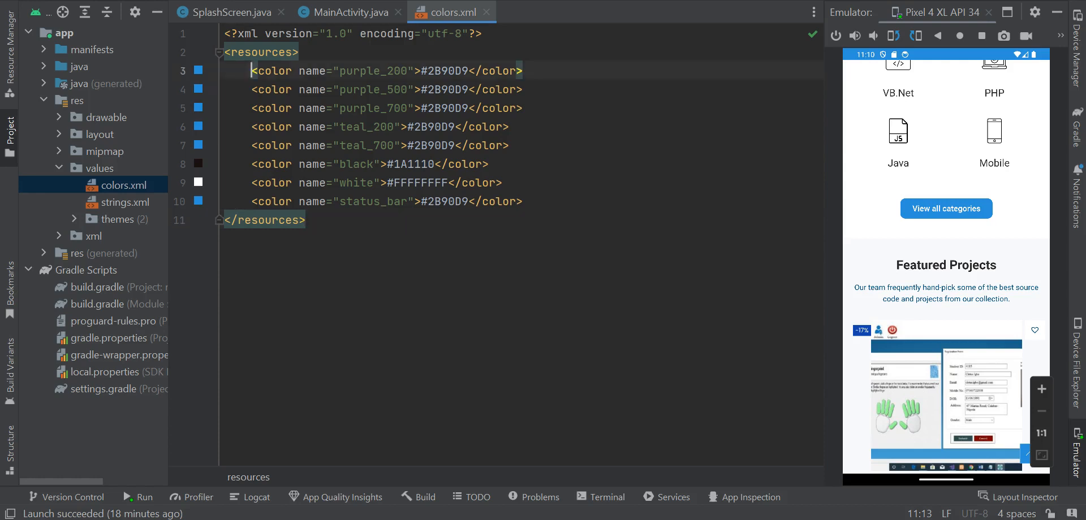
Trigger the exit Confirmation dialog via Back and choose CANCEL to stay on the homepage
{"action": "left_click_drag", "start_coordinate": [249, 70], "coordinate": [522, 201]}
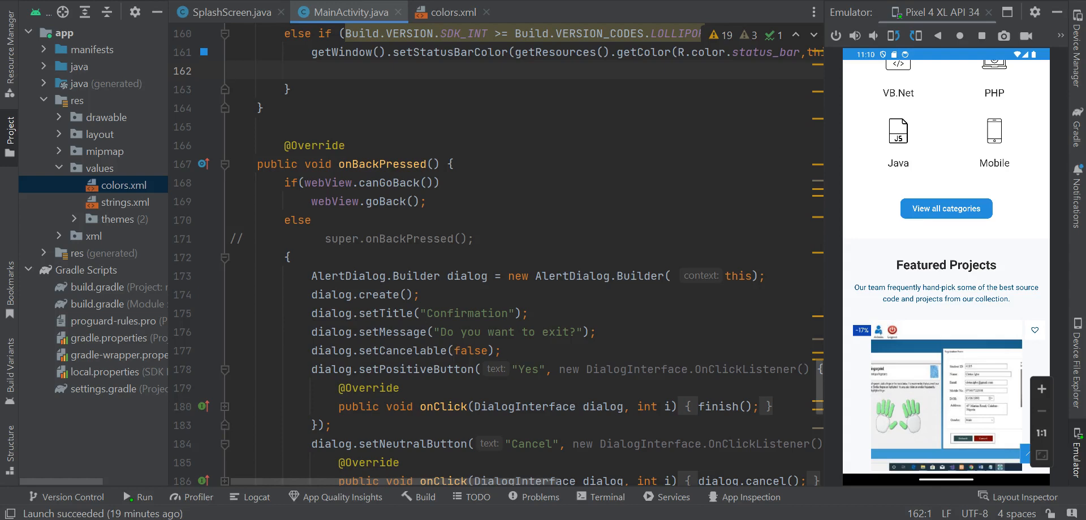
{"action": "scroll", "scroll_direction": "down", "scroll_amount": 3}
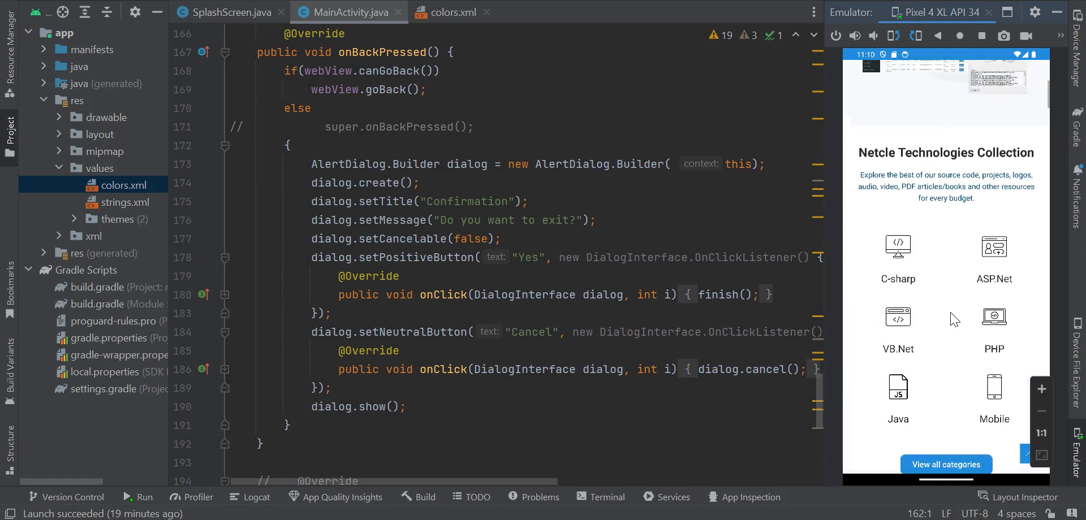
{"action": "scroll", "scroll_direction": "down", "scroll_amount": 3}
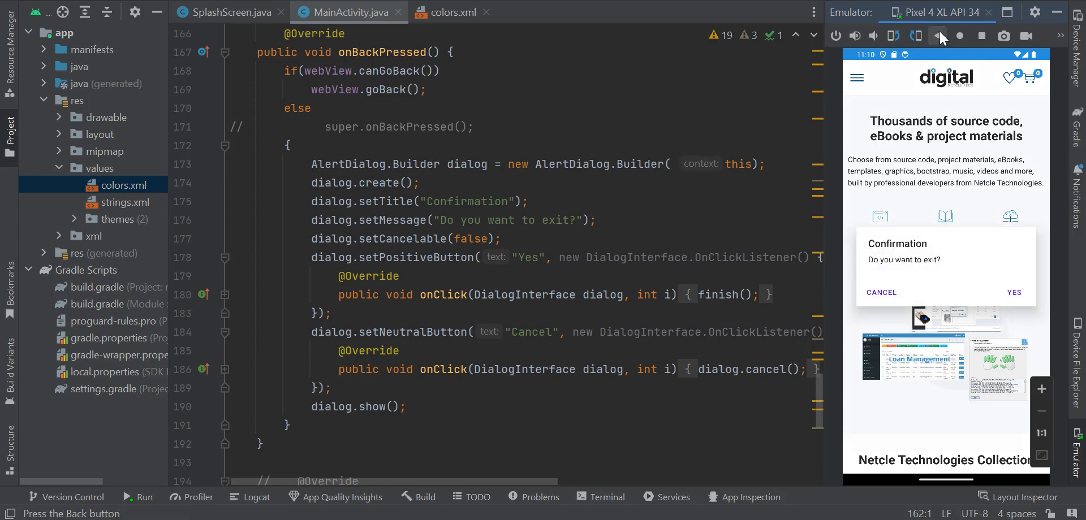
{"action": "mouse_move", "coordinate": [937, 276]}
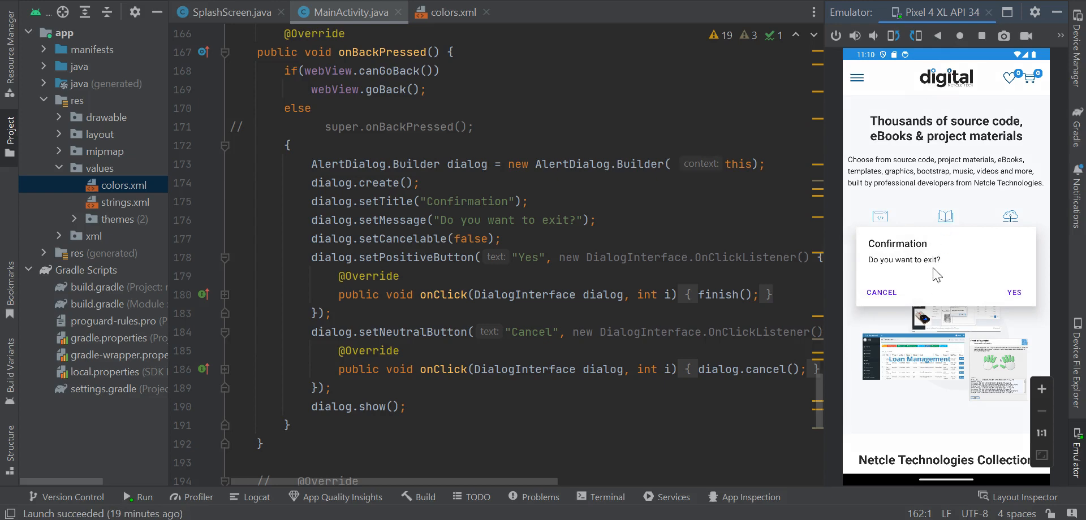
{"action": "mouse_move", "coordinate": [949, 282]}
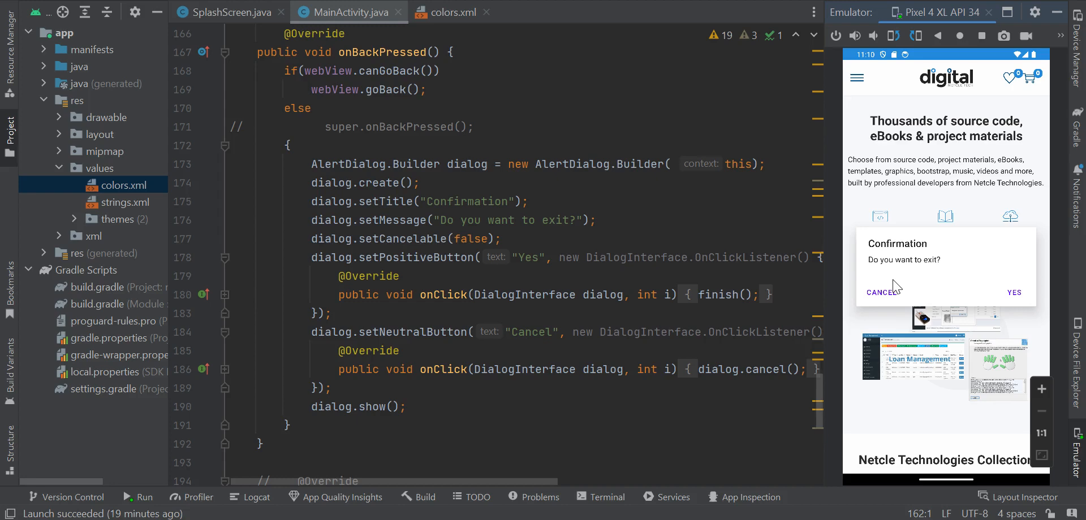
{"action": "mouse_move", "coordinate": [939, 281]}
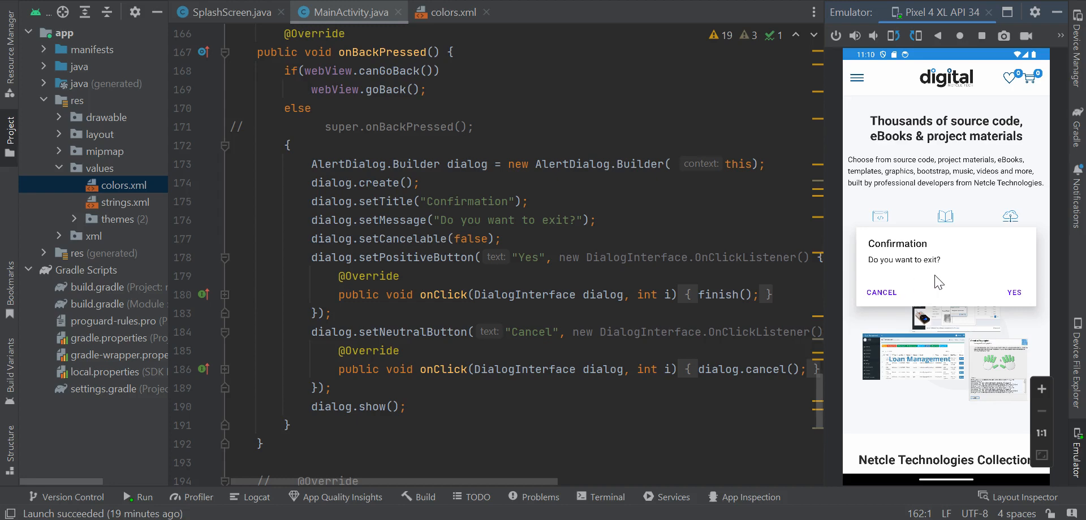
{"action": "mouse_move", "coordinate": [958, 296]}
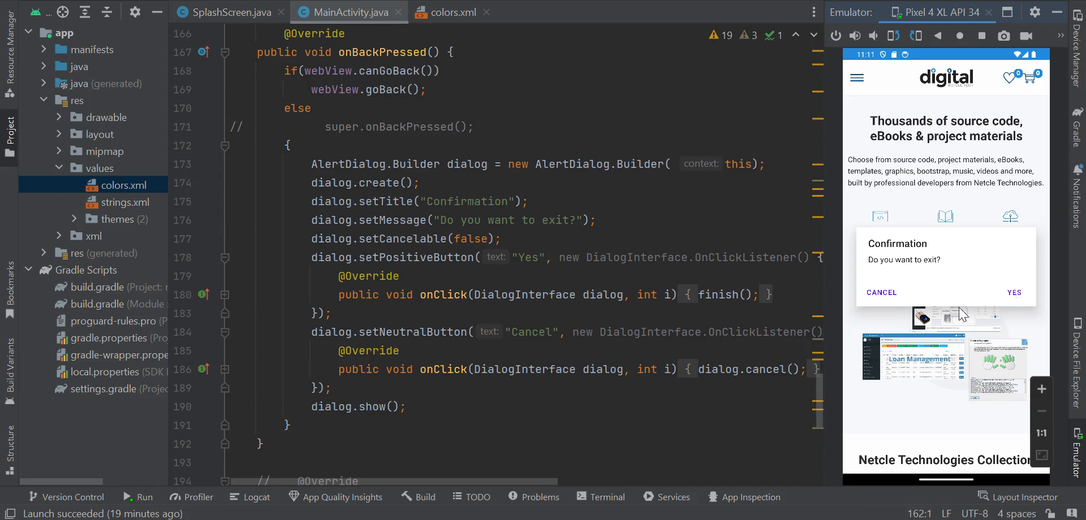
{"action": "mouse_move", "coordinate": [921, 281]}
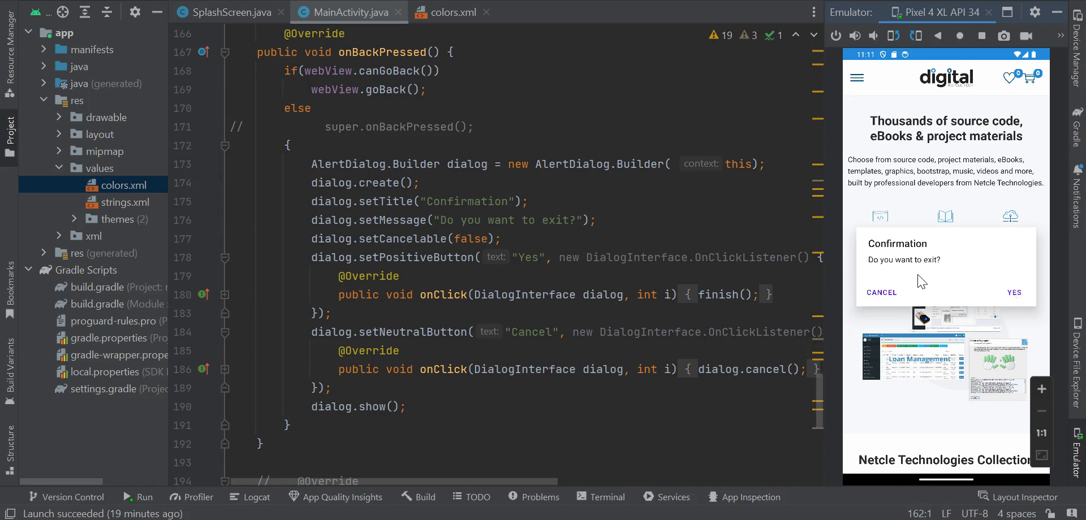
{"action": "left_click", "coordinate": [881, 291]}
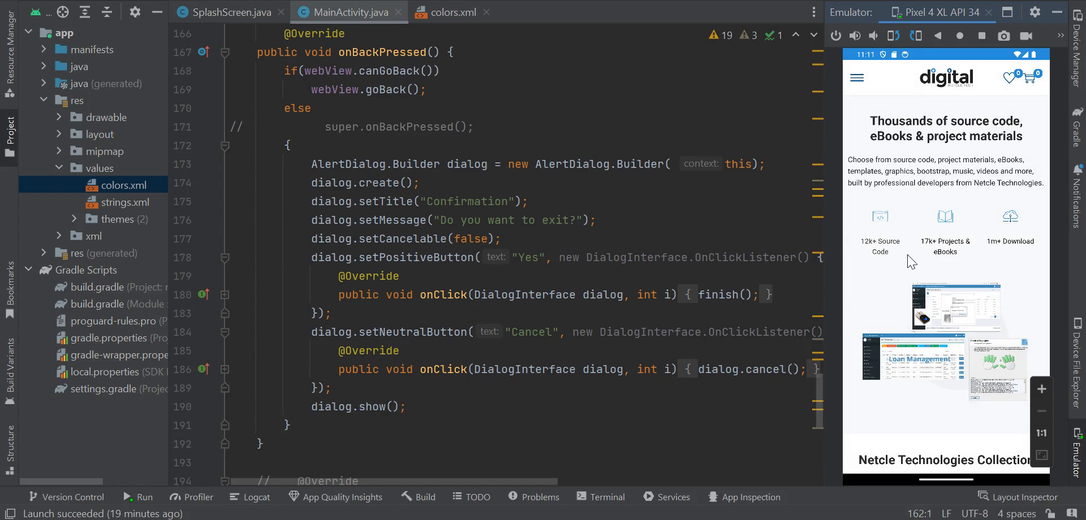
{"action": "mouse_move", "coordinate": [901, 245]}
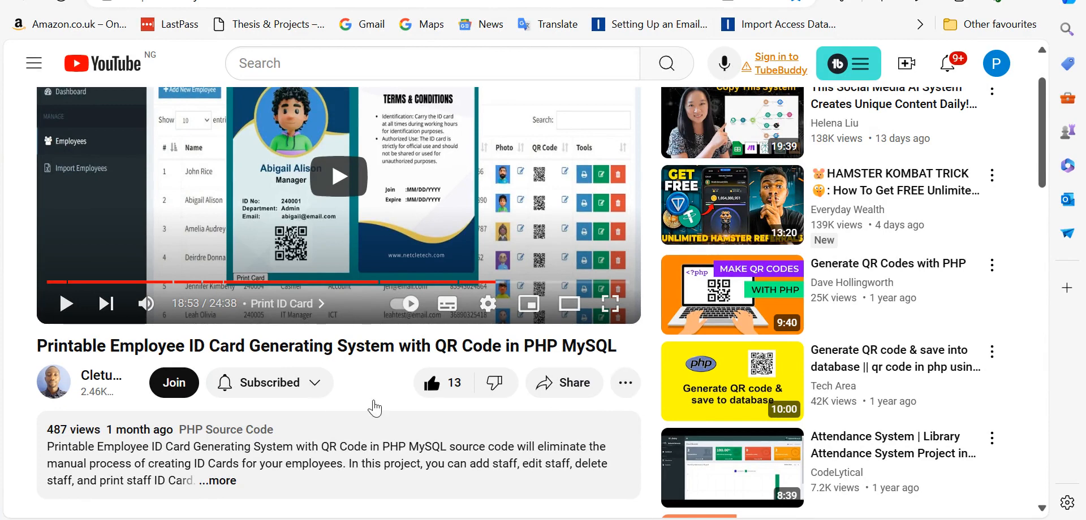
Start a Super Thanks for creator Cletus Igbe from the video's More actions menu
{"action": "left_click", "coordinate": [625, 383]}
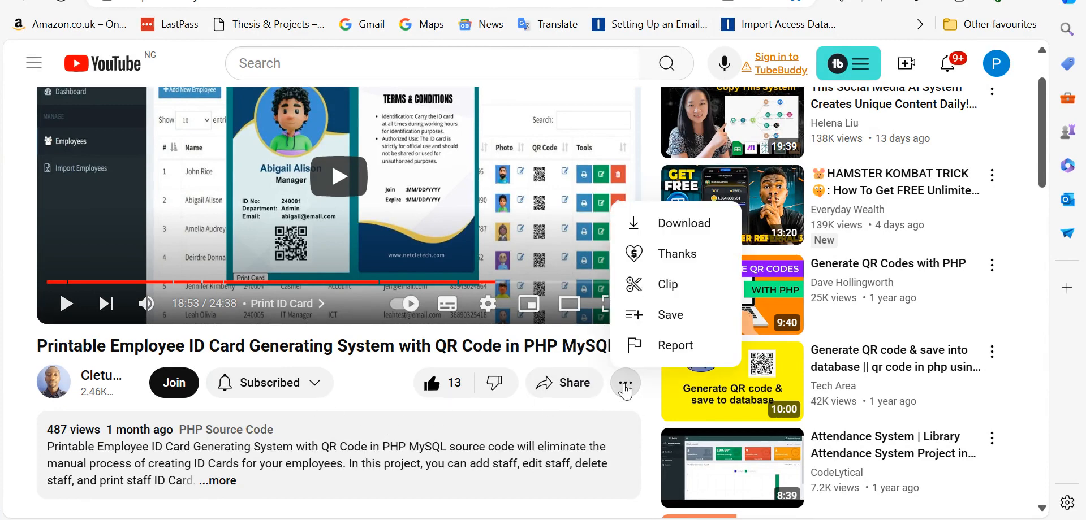
{"action": "mouse_move", "coordinate": [623, 401]}
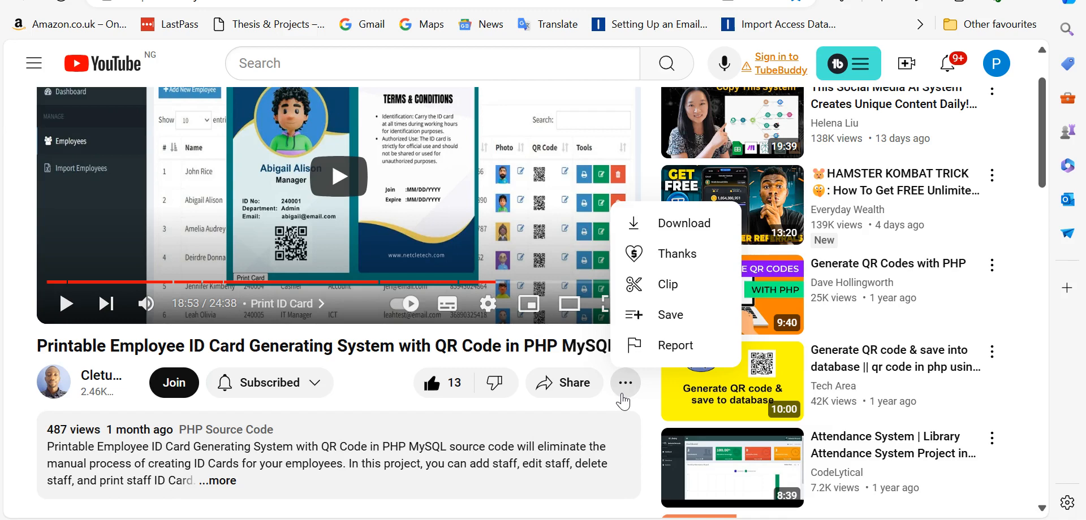
{"action": "mouse_move", "coordinate": [676, 253]}
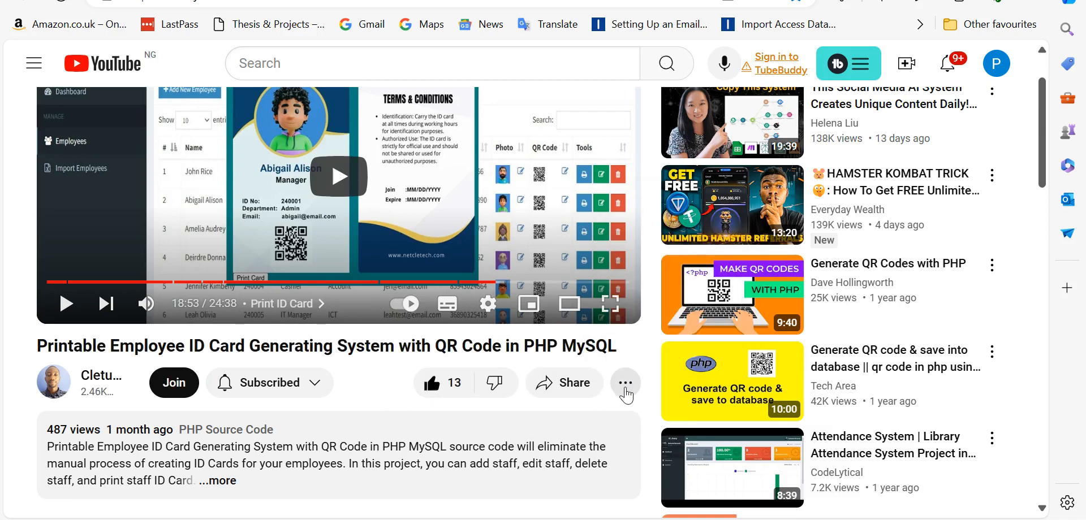
{"action": "left_click", "coordinate": [624, 383]}
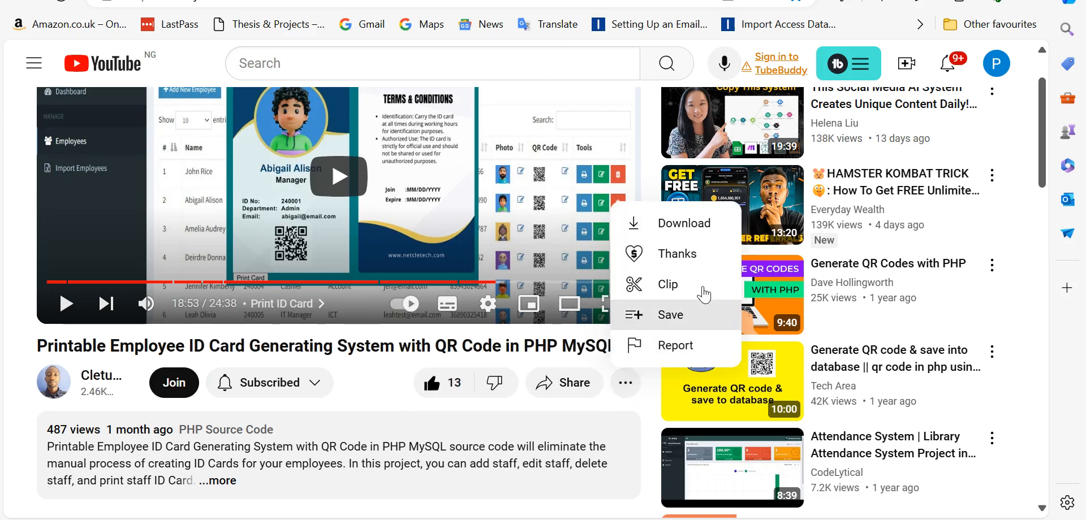
{"action": "left_click", "coordinate": [676, 254]}
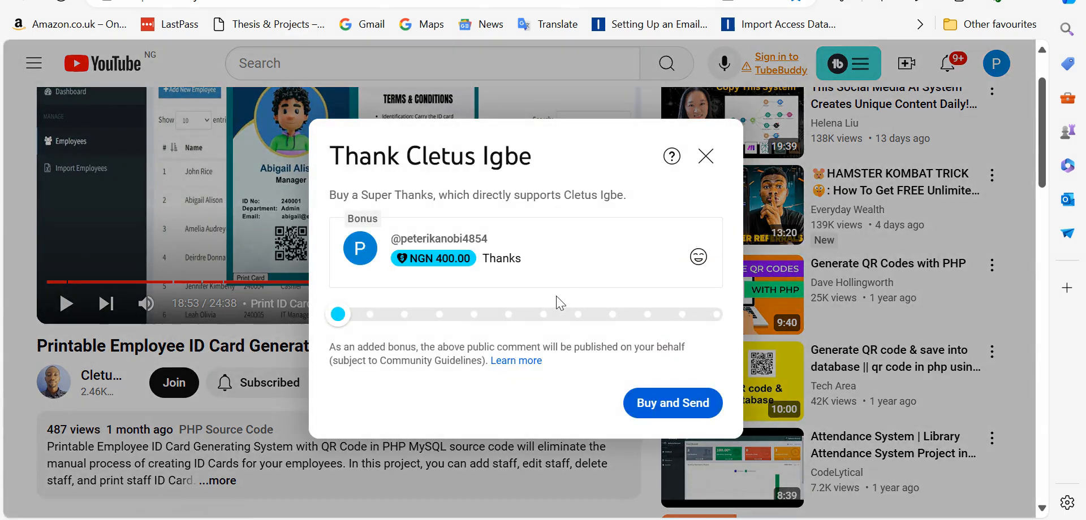
{"action": "mouse_move", "coordinate": [353, 336]}
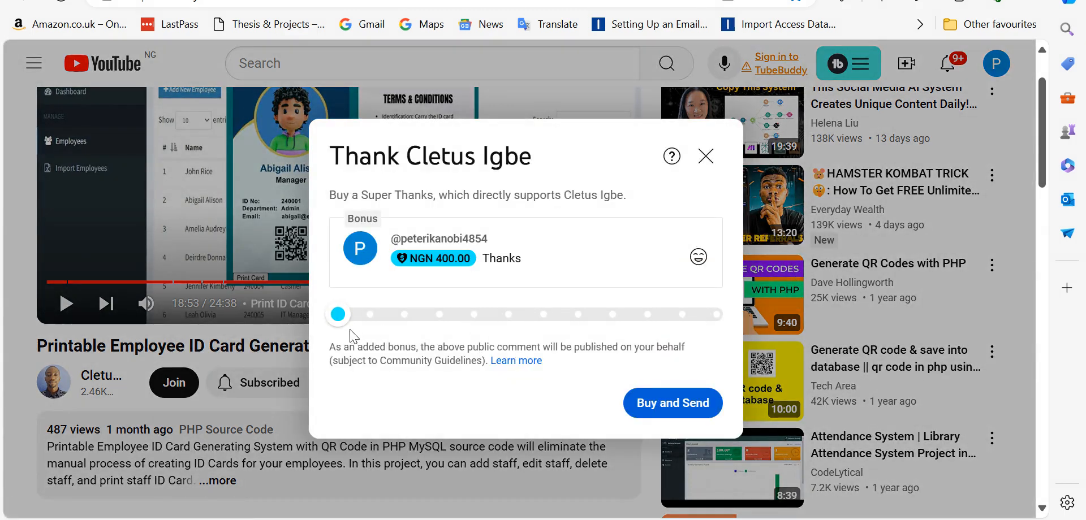
Raise the Super Thanks amount from NGN 400.00 to NGN 10,000.00 without purchasing
{"action": "left_click_drag", "start_coordinate": [337, 314], "coordinate": [406, 313]}
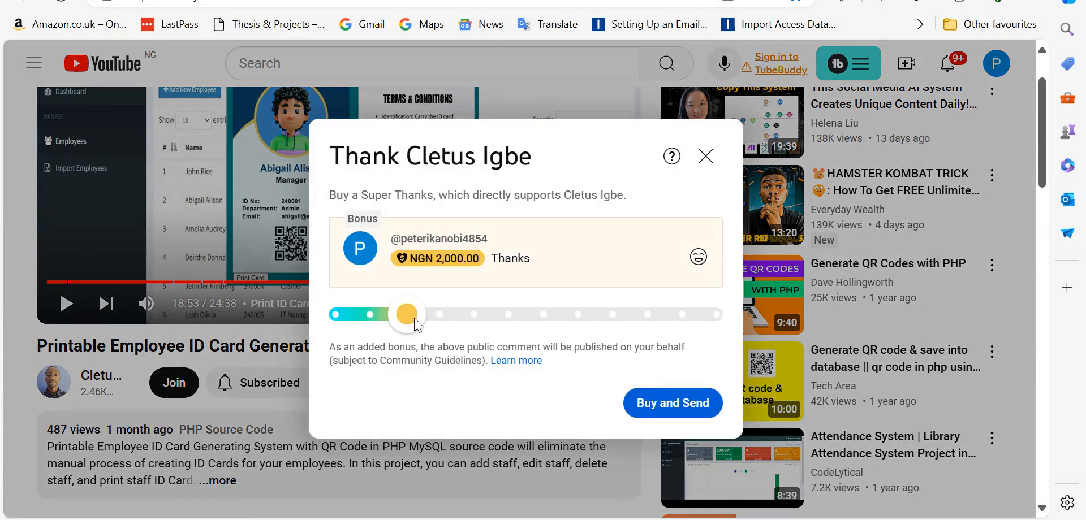
{"action": "left_click_drag", "start_coordinate": [405, 314], "coordinate": [476, 313]}
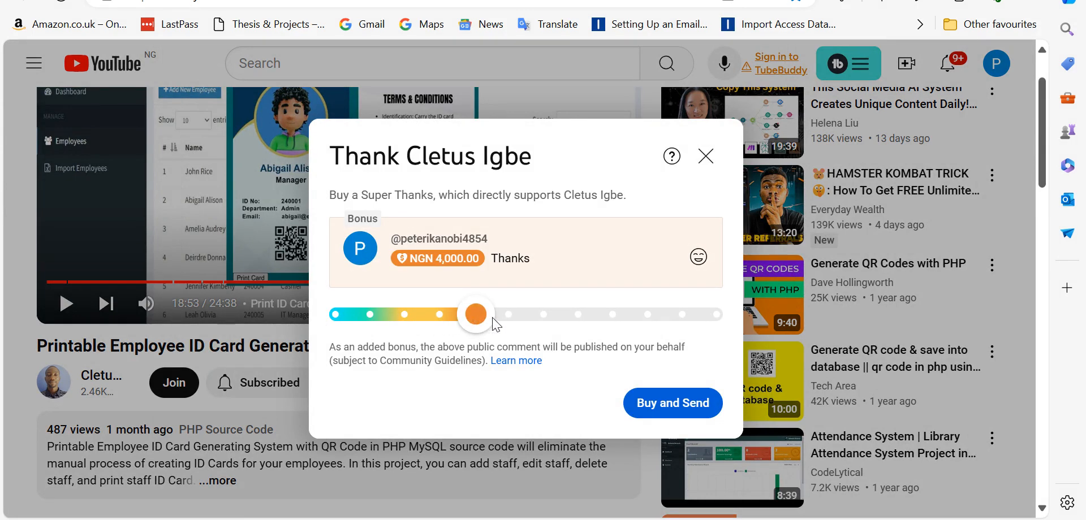
{"action": "left_click_drag", "start_coordinate": [476, 314], "coordinate": [545, 315]}
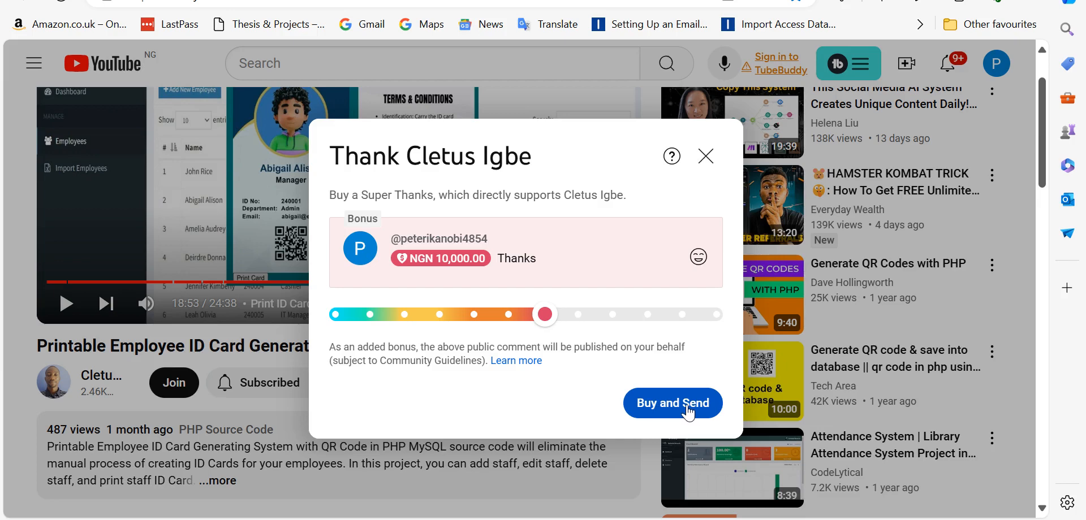
{"action": "mouse_move", "coordinate": [519, 405]}
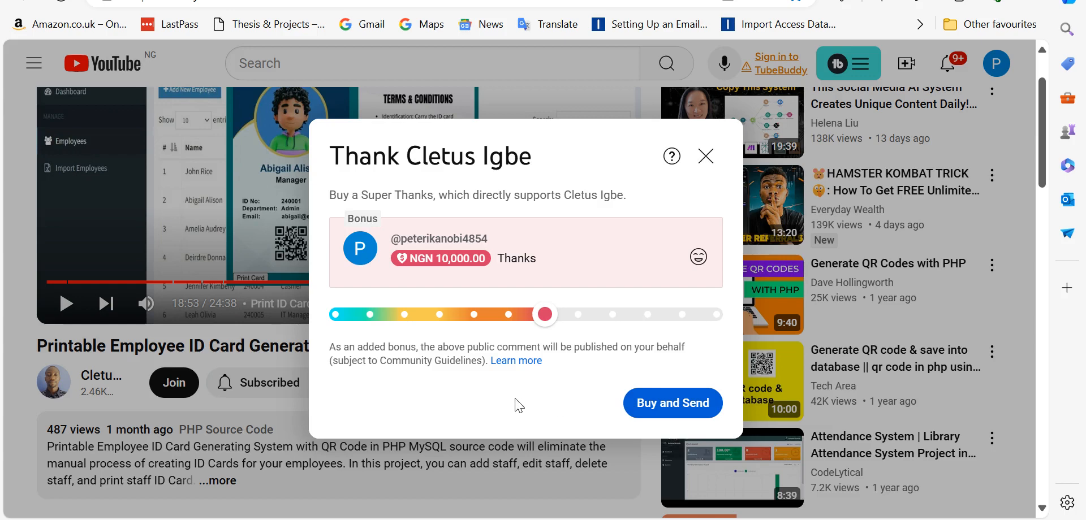
{"action": "mouse_move", "coordinate": [477, 399]}
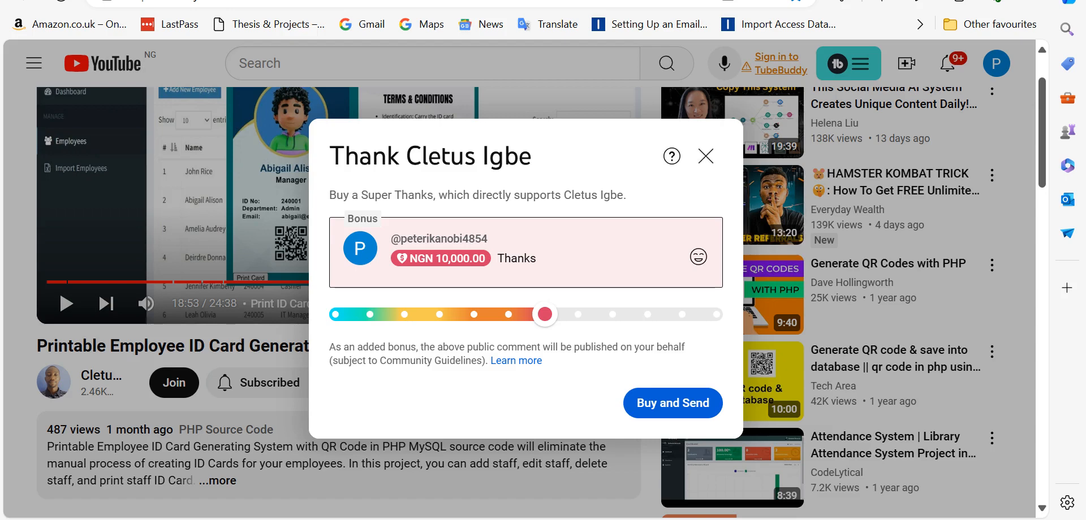
{"action": "double_click", "coordinate": [440, 258]}
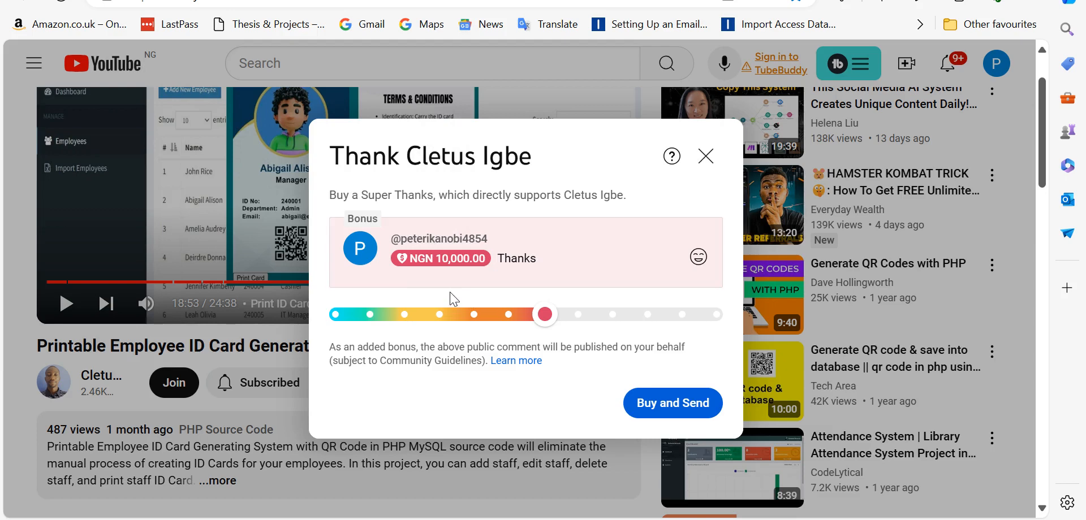
{"action": "mouse_move", "coordinate": [490, 288]}
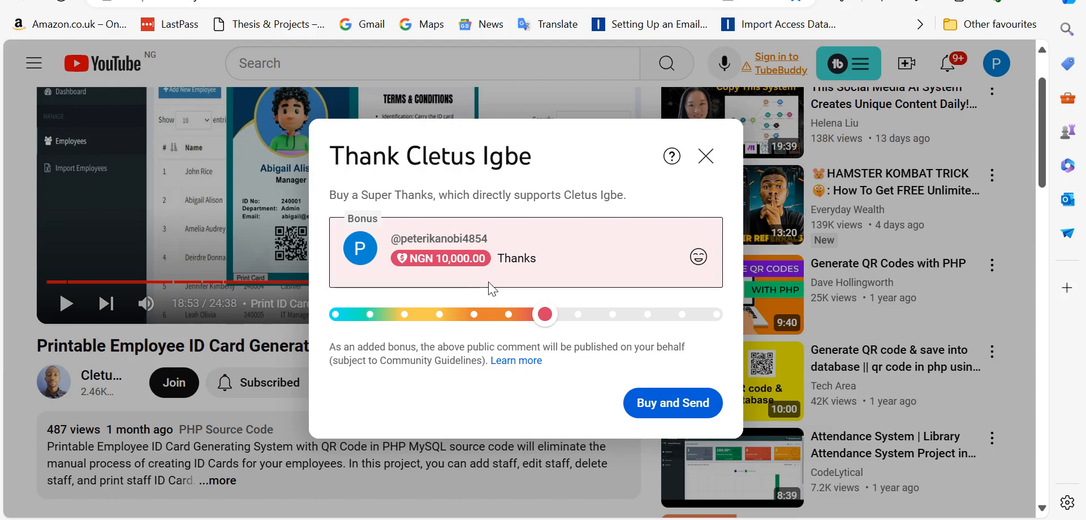
{"action": "mouse_move", "coordinate": [506, 369]}
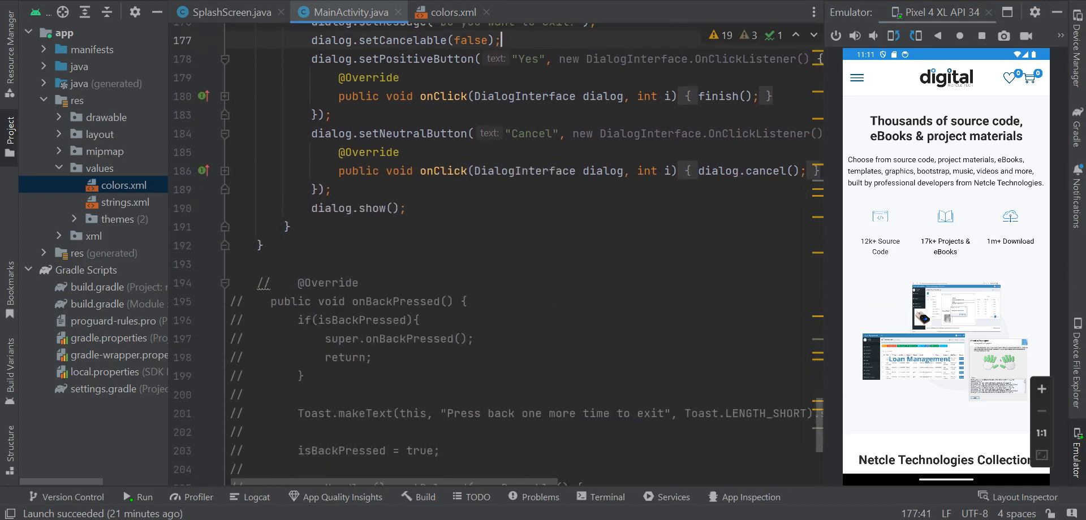
{"action": "scroll", "scroll_direction": "down", "scroll_amount": 3}
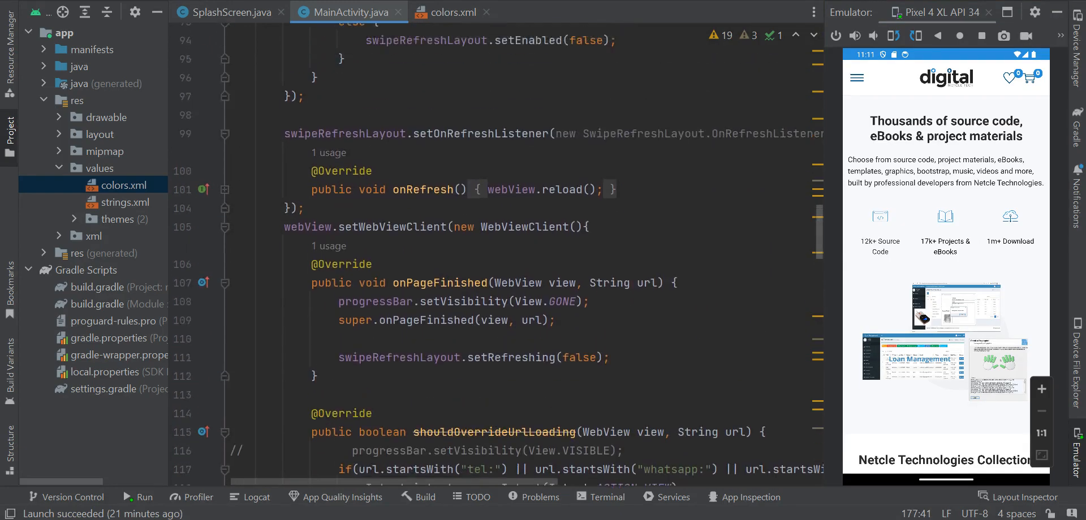
{"action": "scroll", "scroll_direction": "up", "scroll_amount": 3}
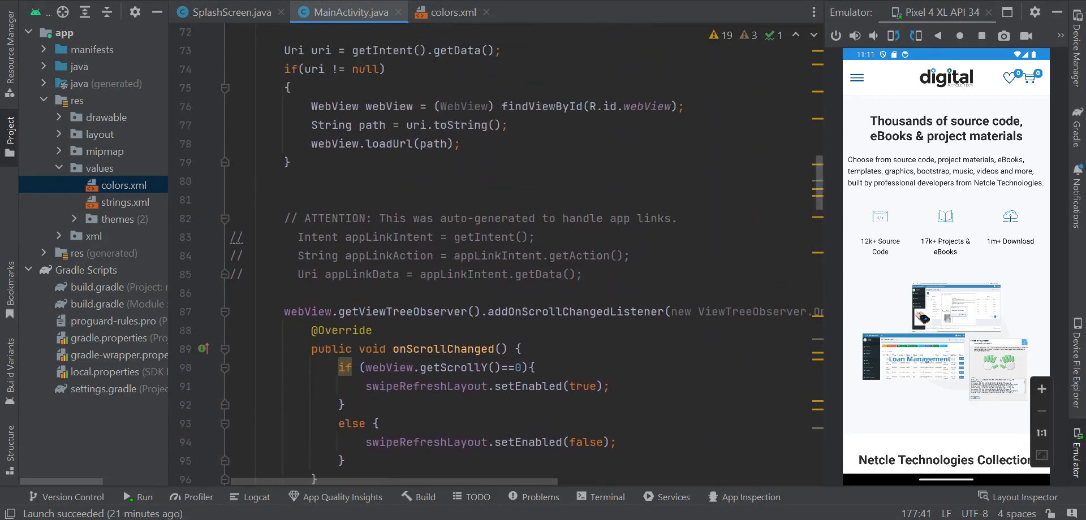
{"action": "scroll", "scroll_direction": "up", "scroll_amount": 3}
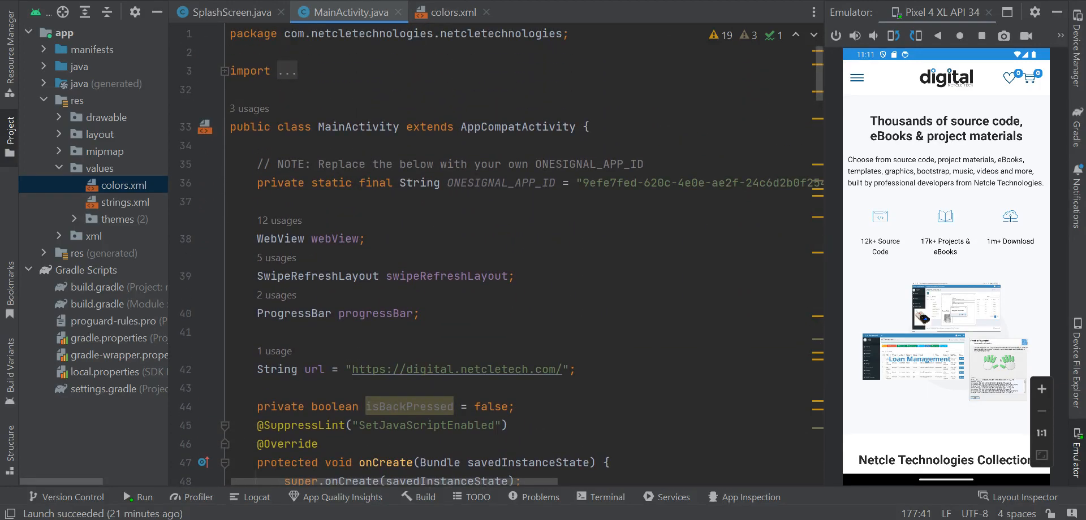
{"action": "left_click_drag", "start_coordinate": [449, 368], "coordinate": [559, 369]}
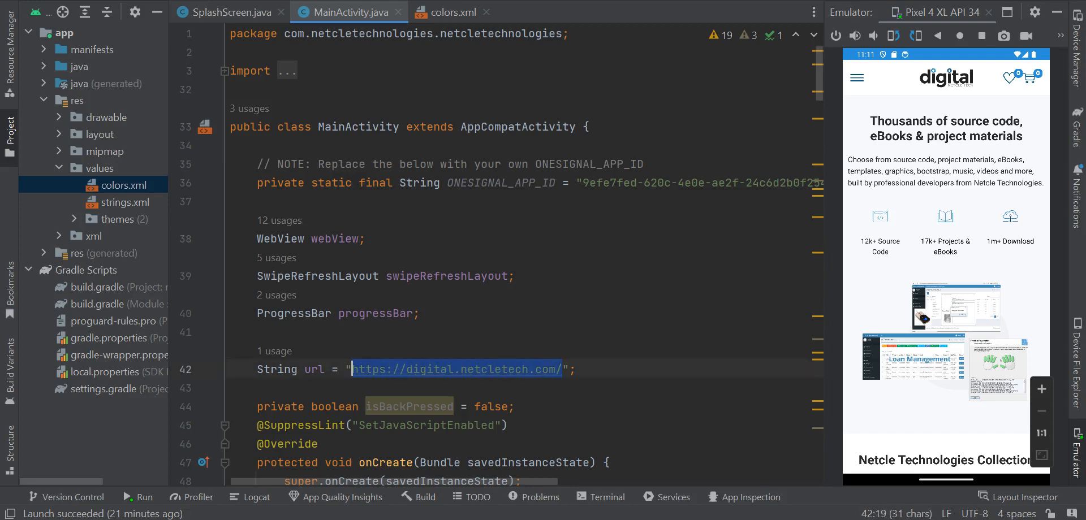
{"action": "scroll", "scroll_direction": "down", "scroll_amount": 3}
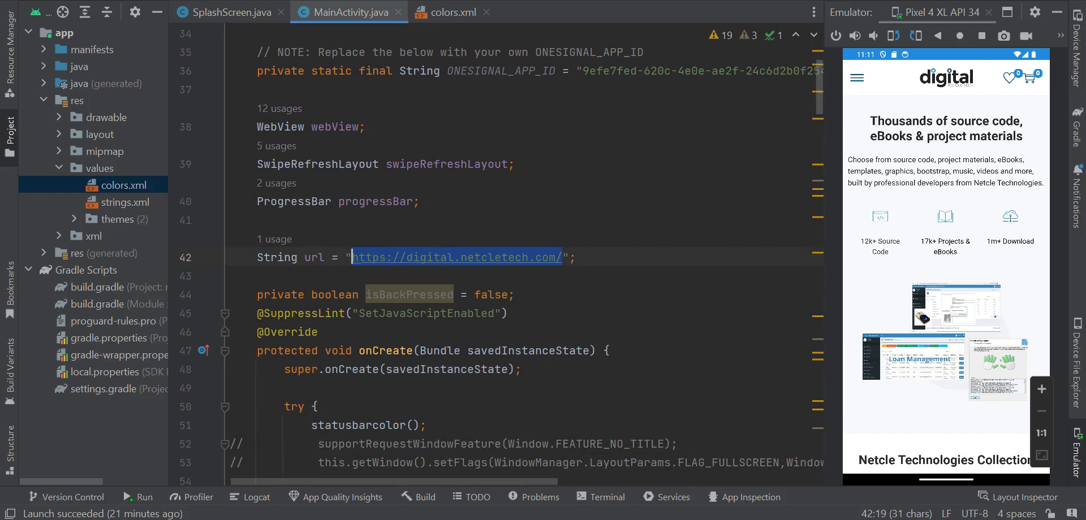